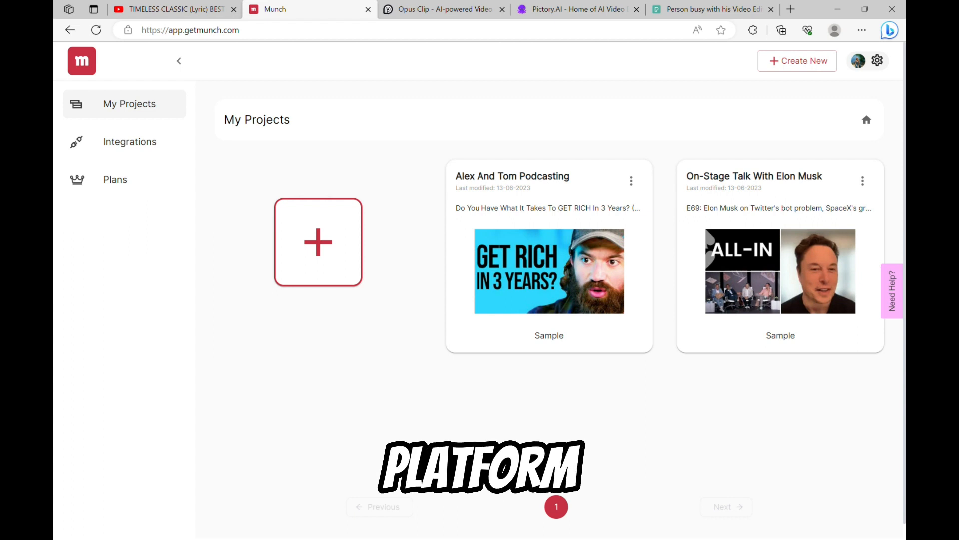
Collapse the sidebar, review all subscription plans, then return to My Projects and start a new project
{"action": "left_click", "coordinate": [179, 61]}
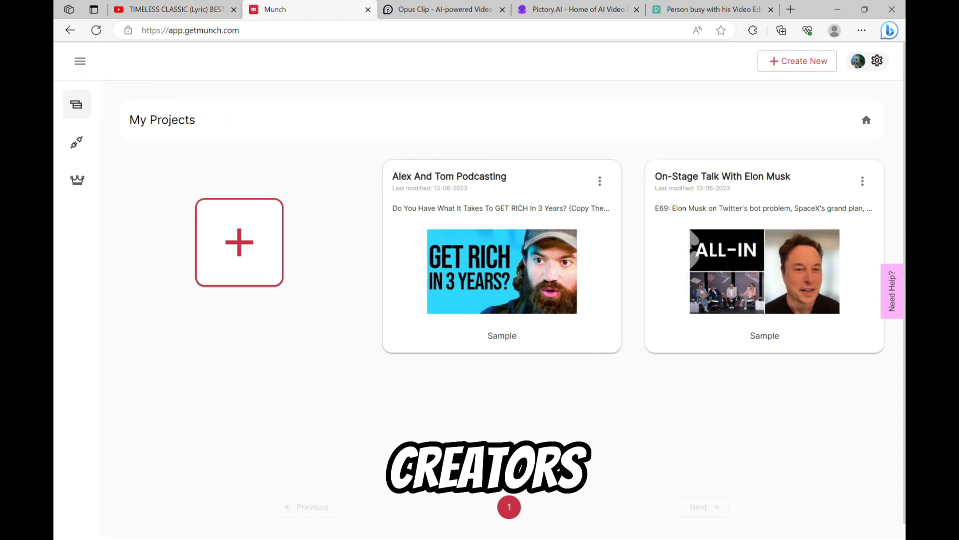
{"action": "left_click", "coordinate": [239, 242]}
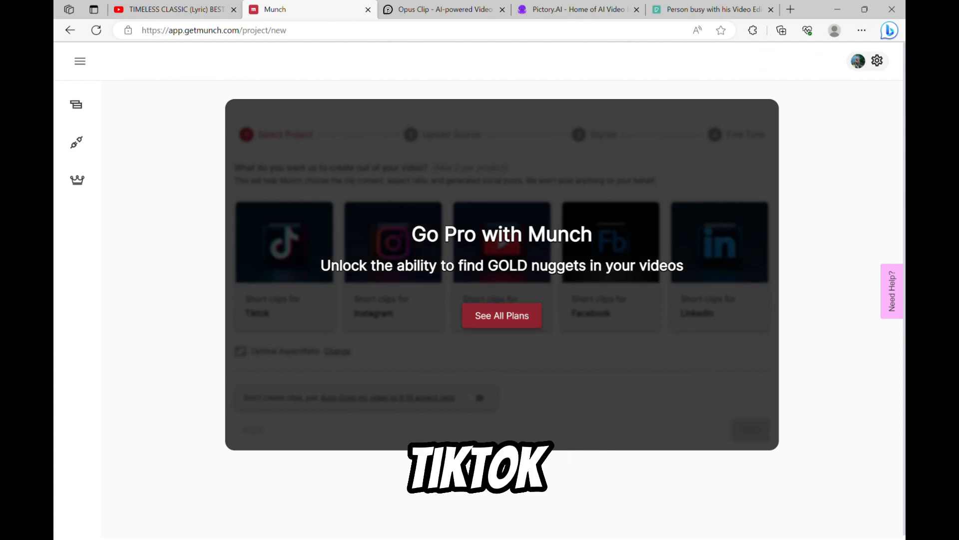
{"action": "left_click", "coordinate": [501, 315]}
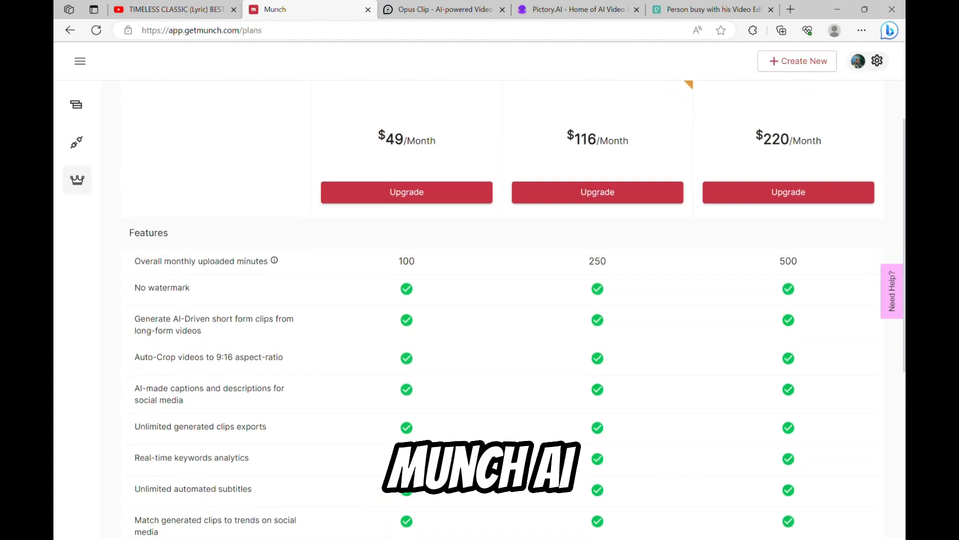
{"action": "scroll", "scroll_direction": "up", "scroll_amount": 3}
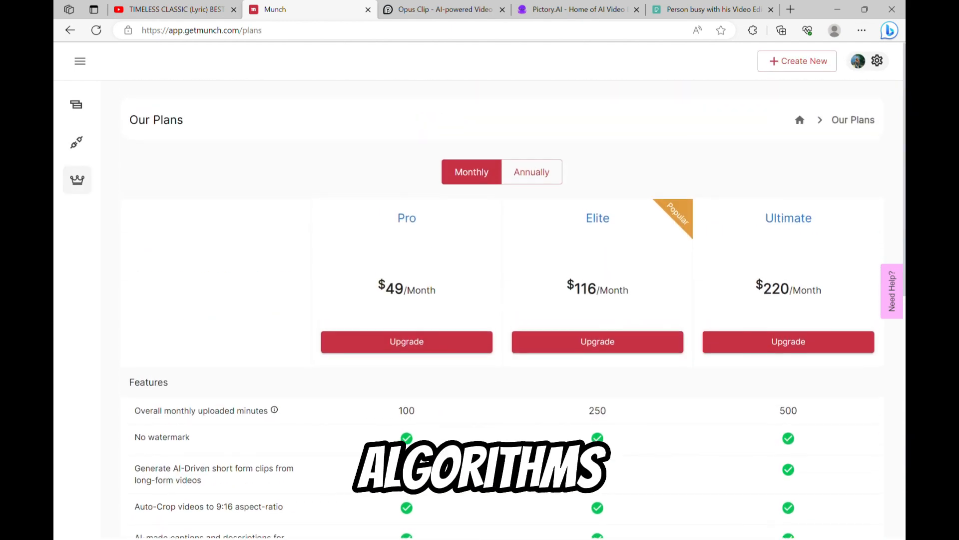
{"action": "left_click", "coordinate": [77, 104]}
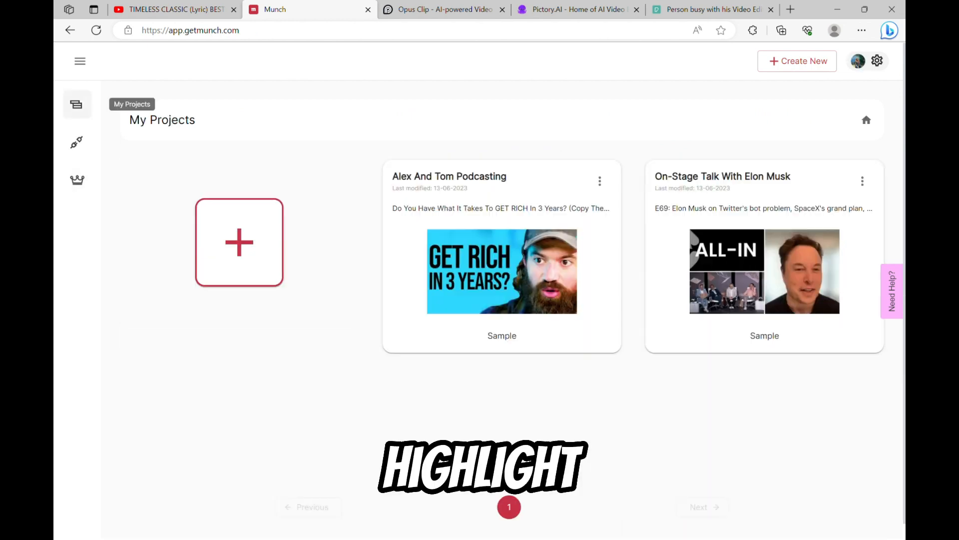
{"action": "left_click", "coordinate": [239, 242]}
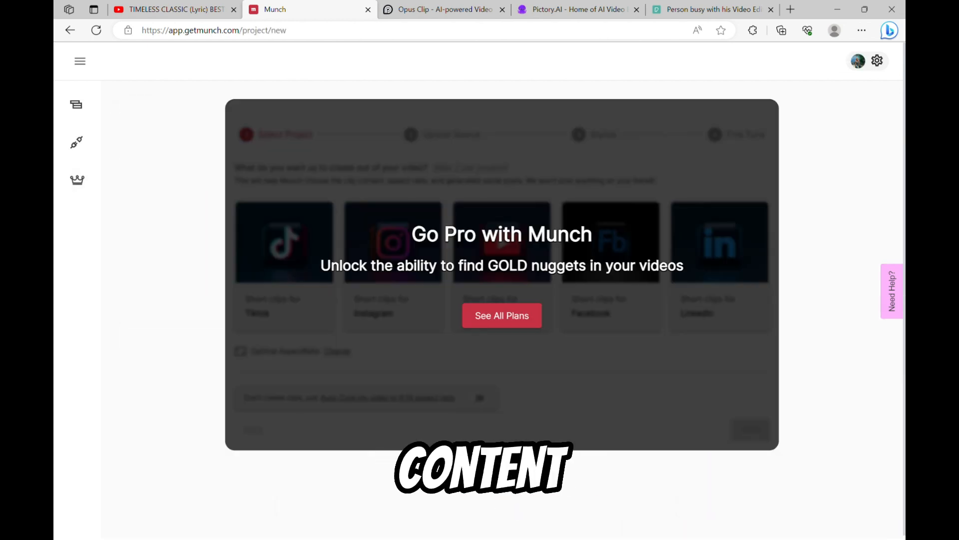
Scroll through the Opus Clip landing page's AI features and best-fit video types, then back up
{"action": "left_click", "coordinate": [444, 9]}
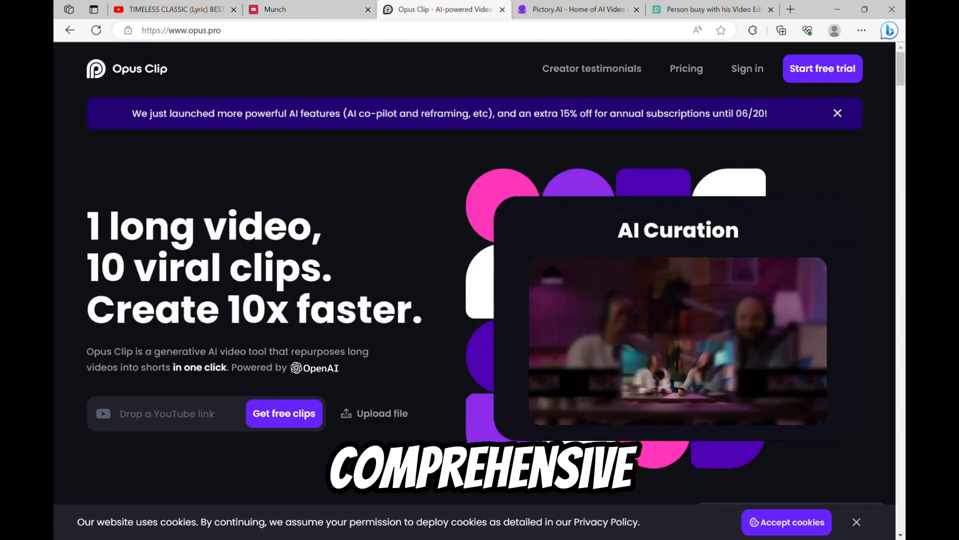
{"action": "scroll", "scroll_direction": "down", "scroll_amount": 3}
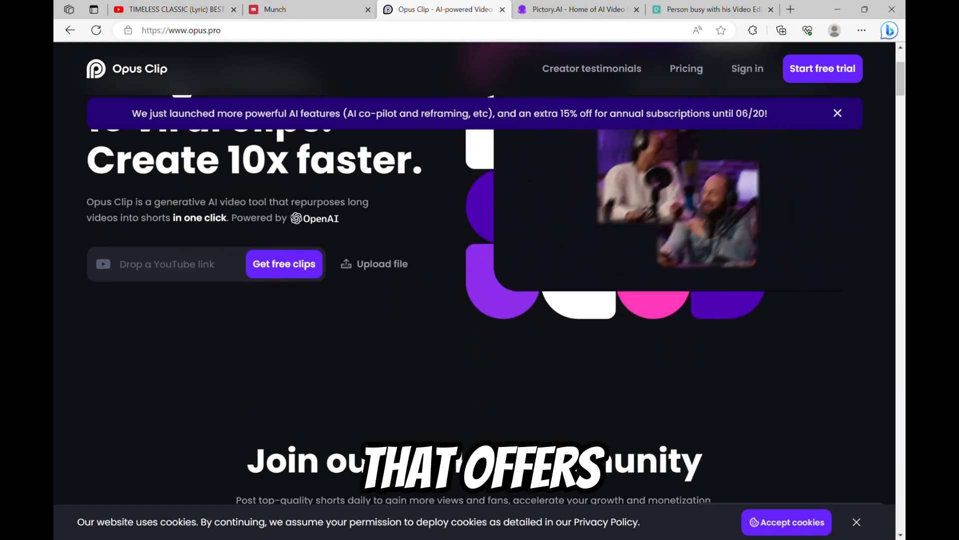
{"action": "scroll", "scroll_direction": "down", "scroll_amount": 3}
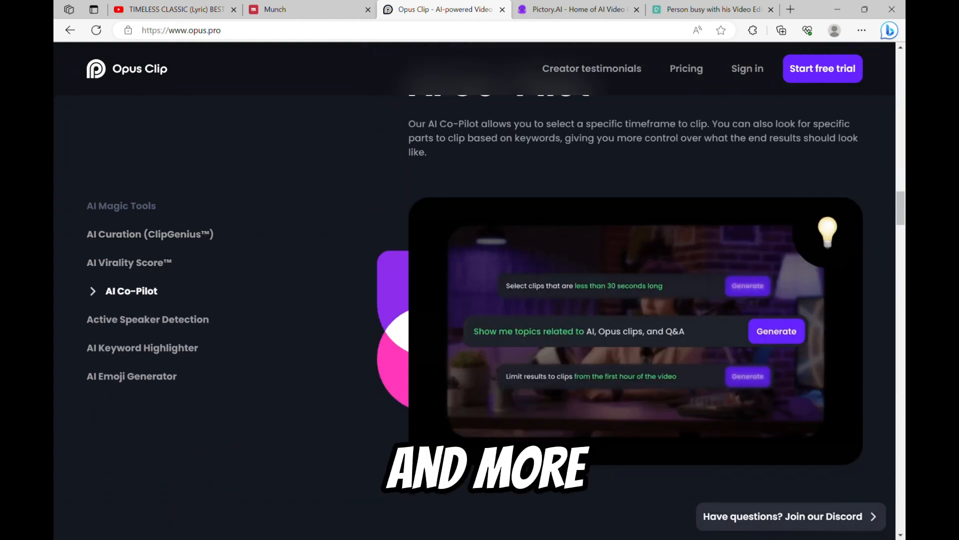
{"action": "scroll", "scroll_direction": "up", "scroll_amount": 3}
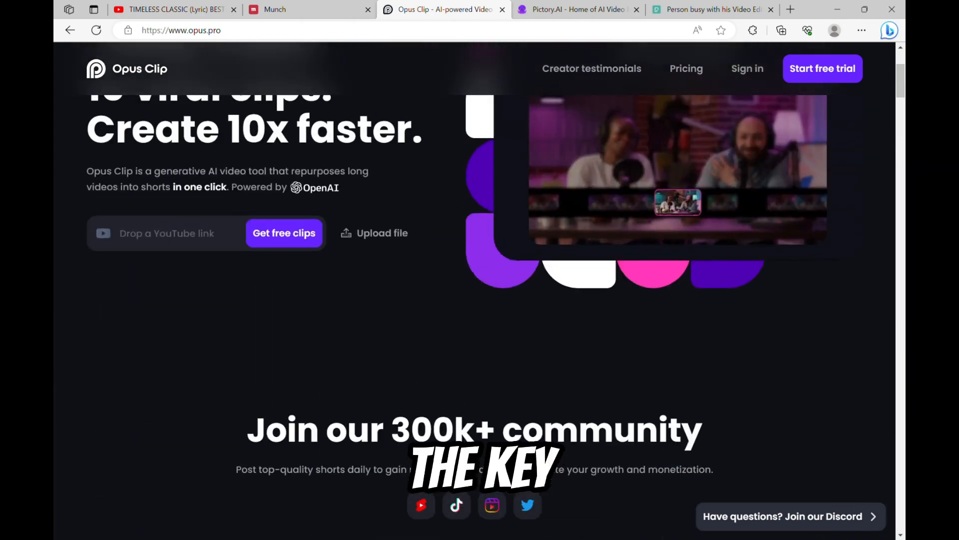
{"action": "scroll", "scroll_direction": "up", "scroll_amount": 3}
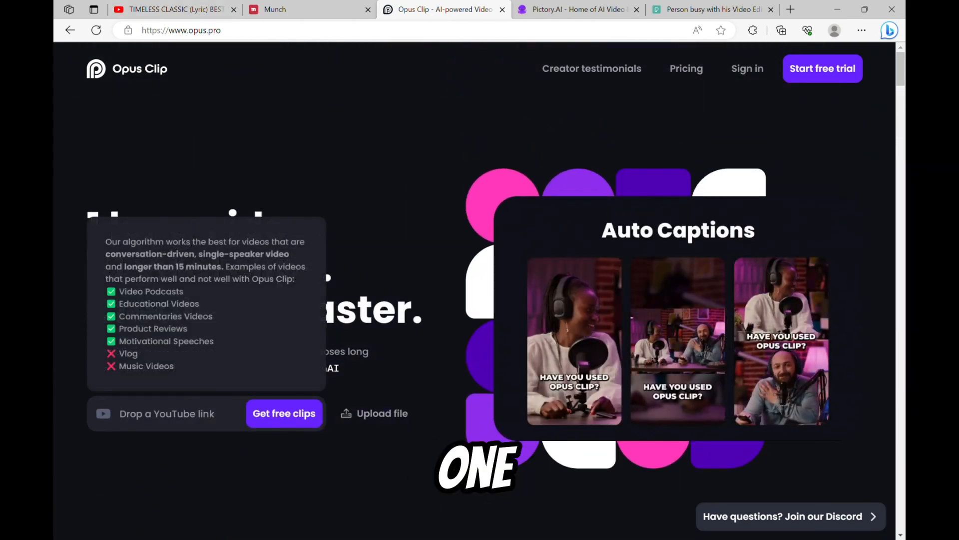
Open the On-Stage Talk With Elon Musk project and advance to the next keyword insight card
{"action": "left_click", "coordinate": [274, 9]}
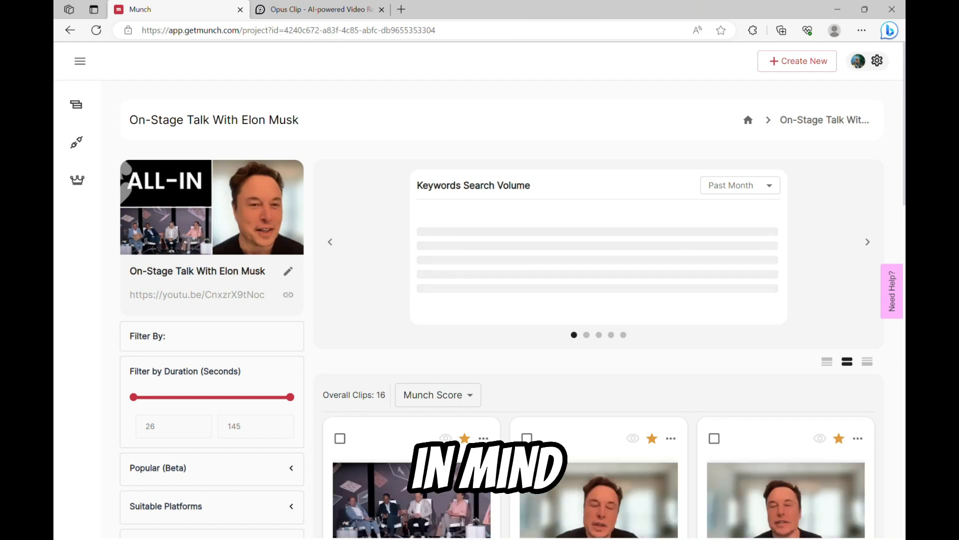
{"action": "scroll", "scroll_direction": "down", "scroll_amount": 3}
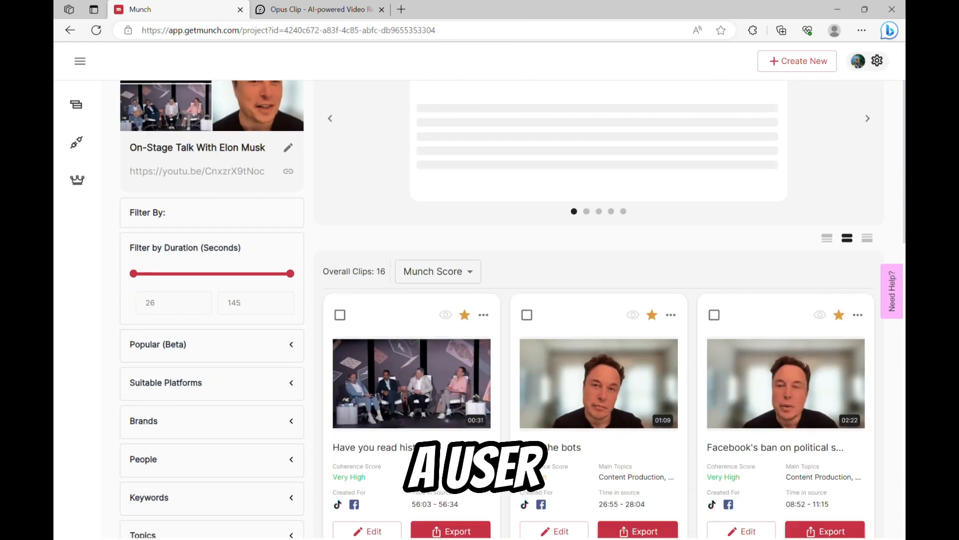
{"action": "scroll", "scroll_direction": "up", "scroll_amount": 3}
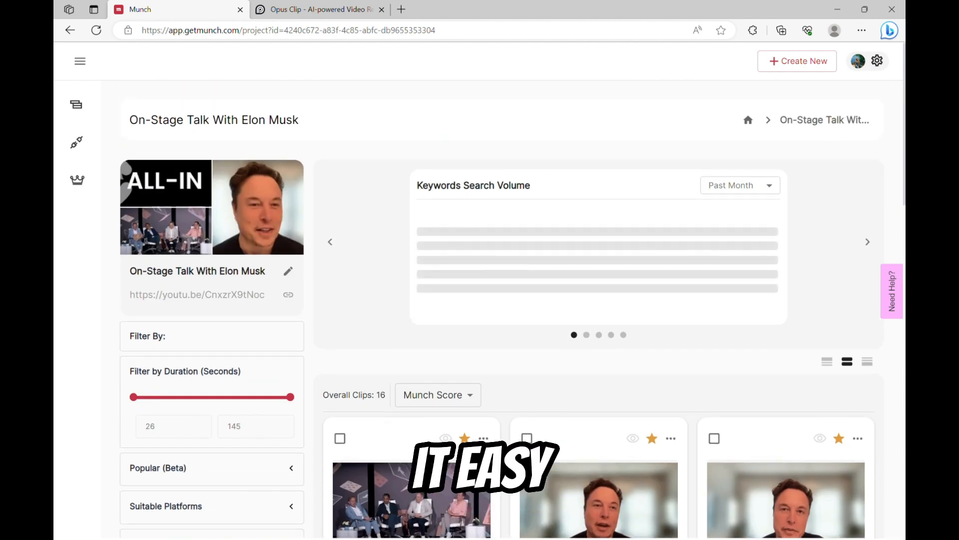
{"action": "left_click", "coordinate": [867, 242]}
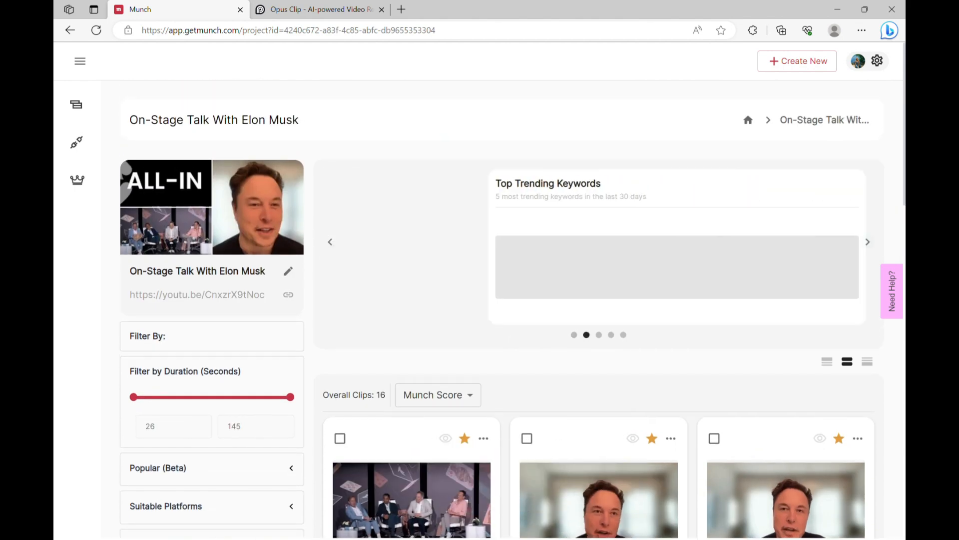
Check the Opus Clip dashboard and the Joe Rogan video link, then return to Munch
{"action": "left_click", "coordinate": [318, 9]}
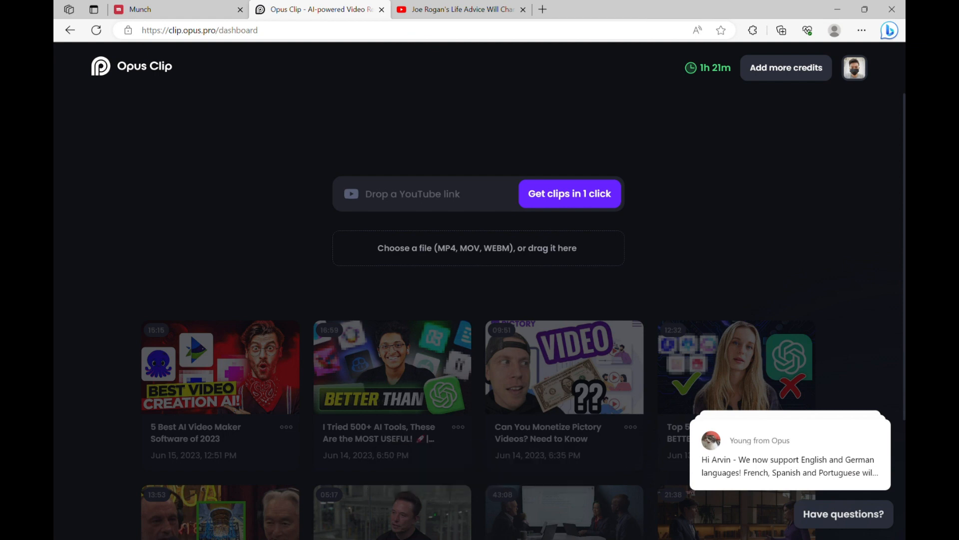
{"action": "left_click", "coordinate": [456, 9]}
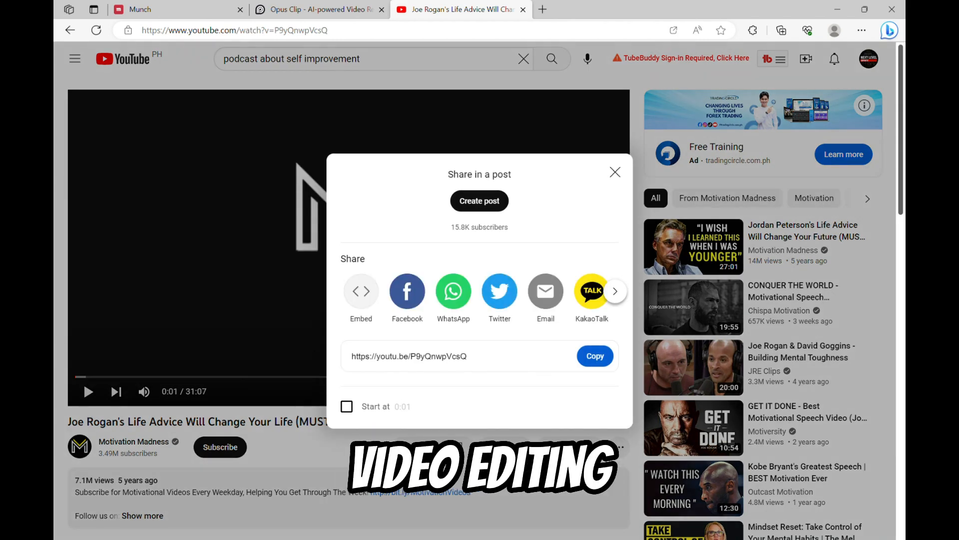
{"action": "left_click", "coordinate": [141, 9]}
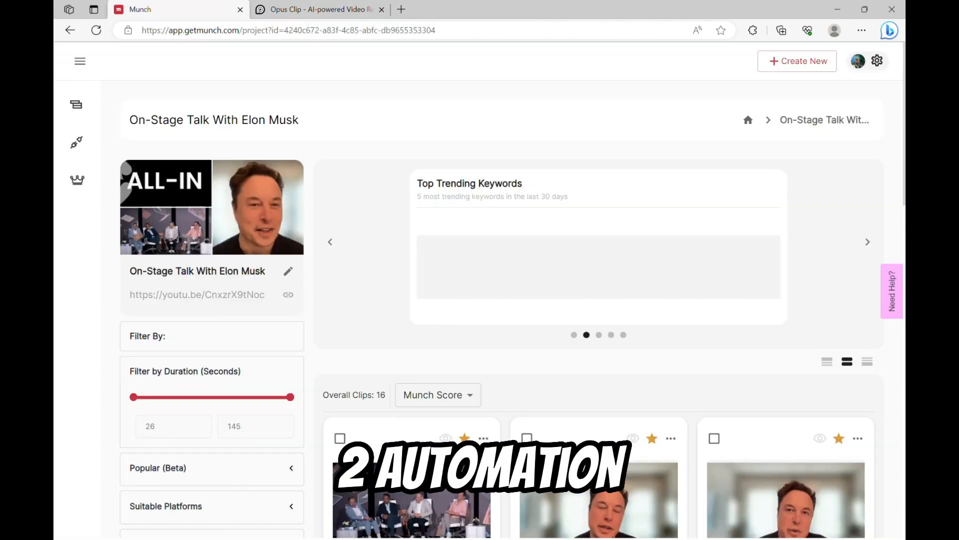
Scroll the Elon Musk clip list and open the Introducing Elon Musk clip for editing
{"action": "scroll", "scroll_direction": "down", "scroll_amount": 3}
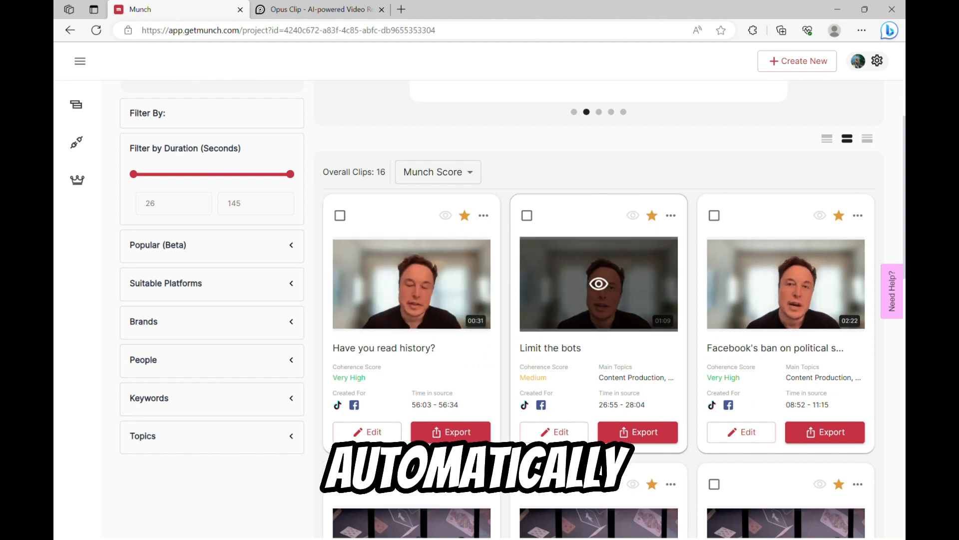
{"action": "scroll", "scroll_direction": "down", "scroll_amount": 3}
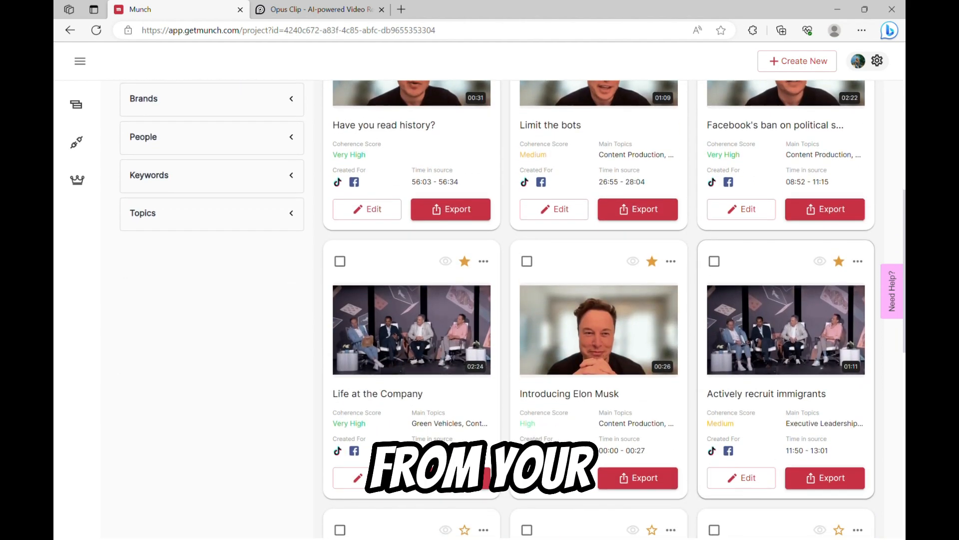
{"action": "scroll", "scroll_direction": "down", "scroll_amount": 3}
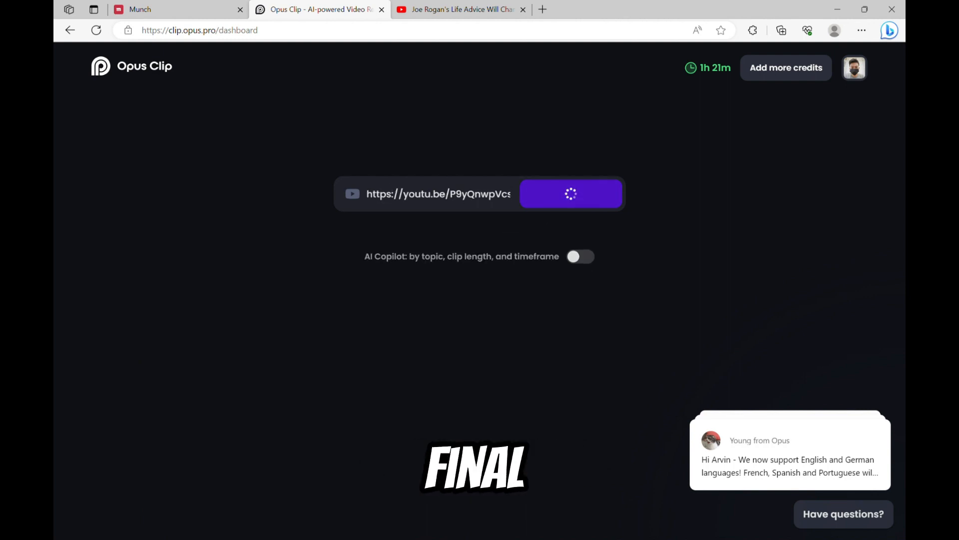
{"action": "left_click", "coordinate": [570, 194]}
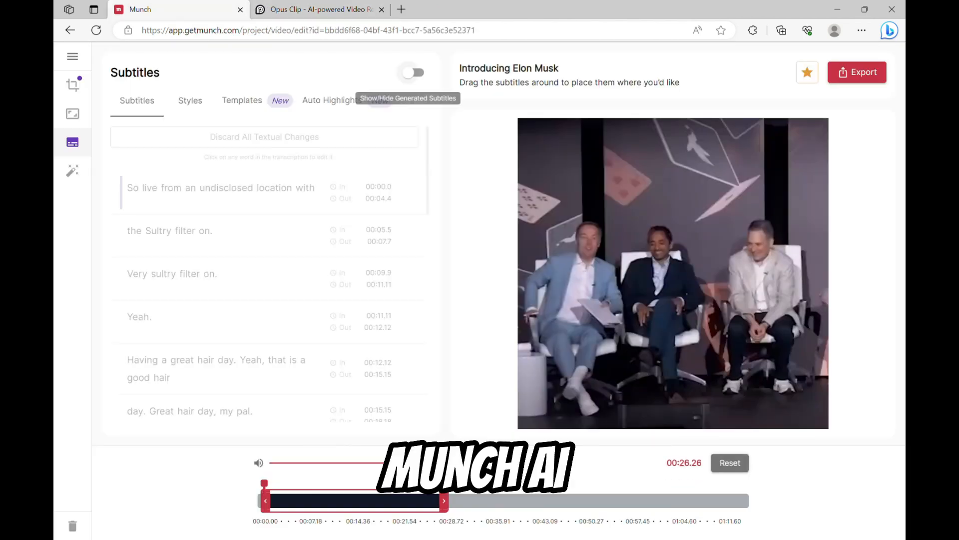
Turn on generated subtitles, browse the Templates and Auto Highlights tabs, and open aspect ratio choices
{"action": "left_click", "coordinate": [411, 72]}
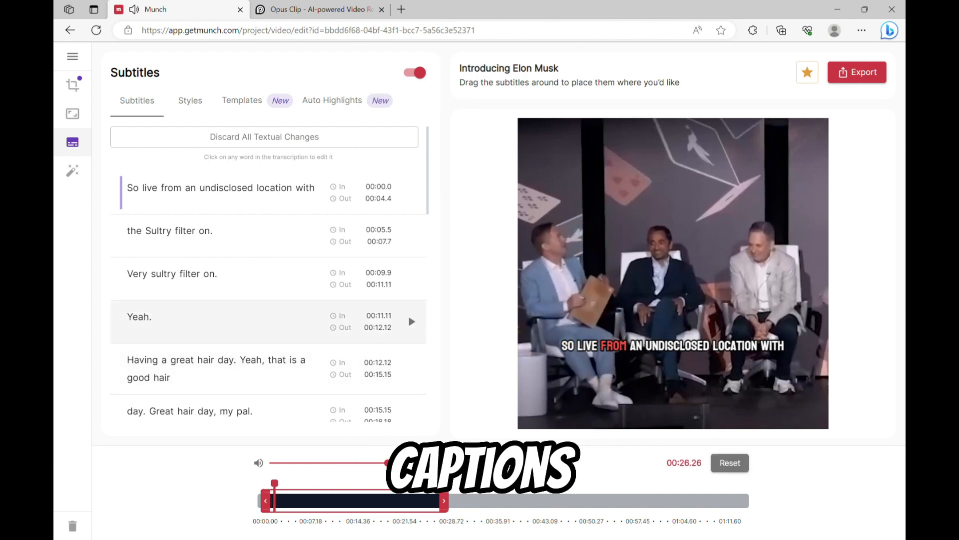
{"action": "left_click", "coordinate": [189, 100]}
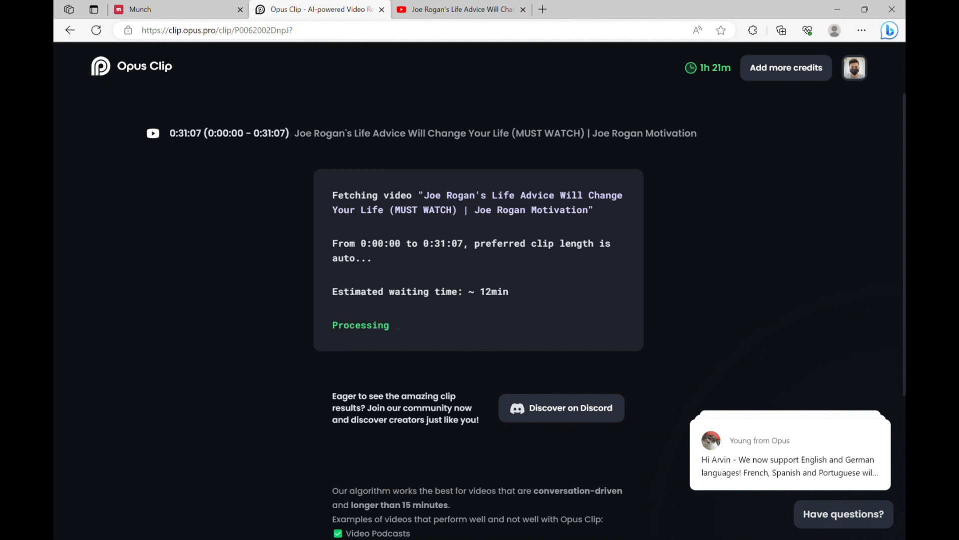
{"action": "left_click", "coordinate": [139, 9]}
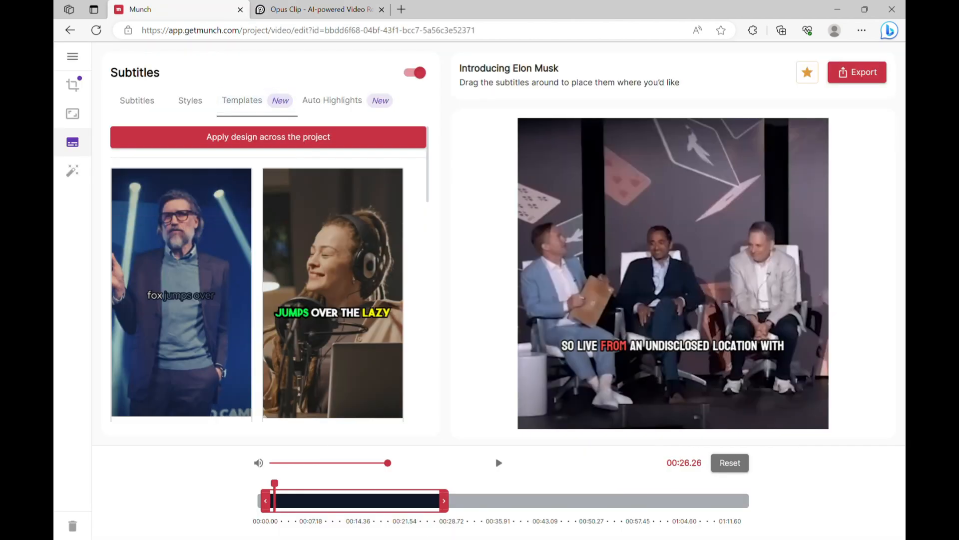
{"action": "left_click", "coordinate": [332, 100]}
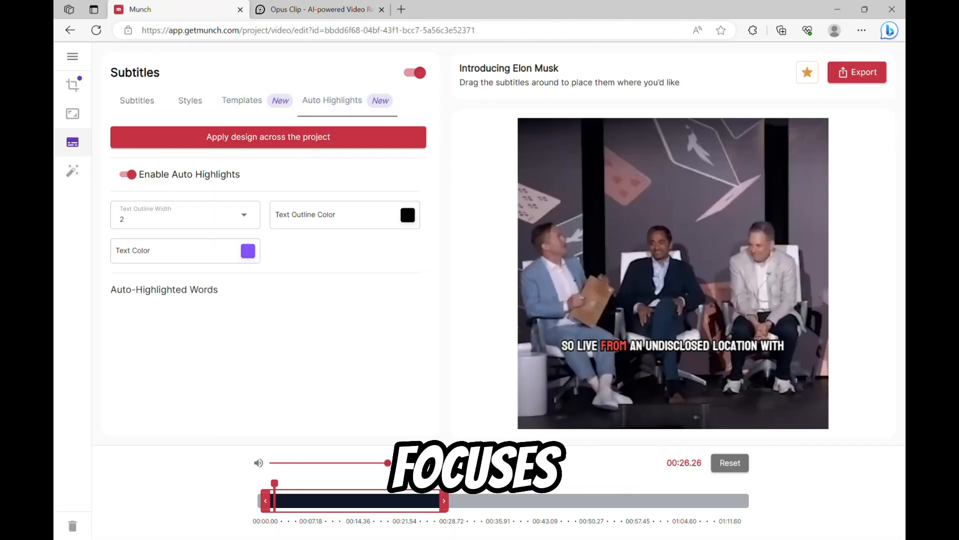
{"action": "left_click", "coordinate": [72, 114]}
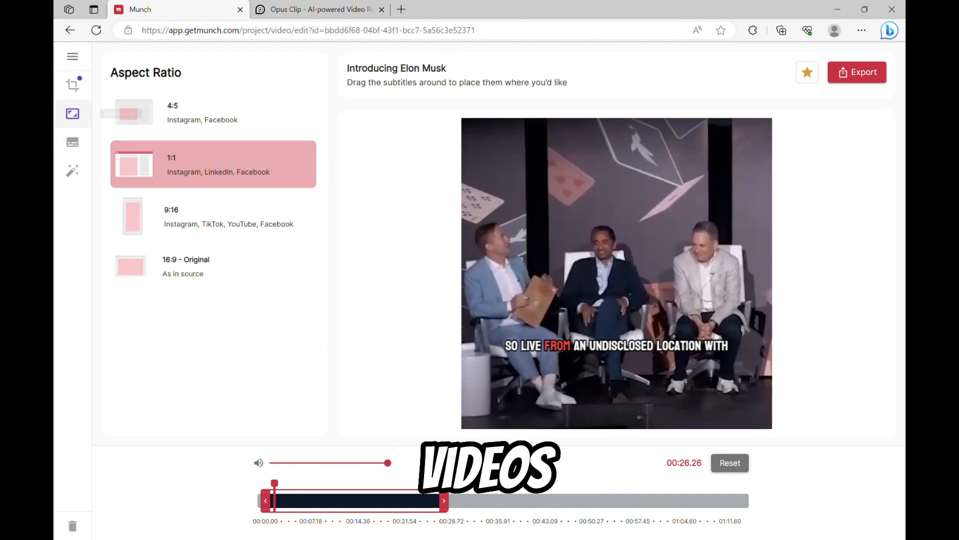
Set the clip to 9:16 and switch cropping from Auto-Crop to Manual-Crop
{"action": "left_click", "coordinate": [213, 211]}
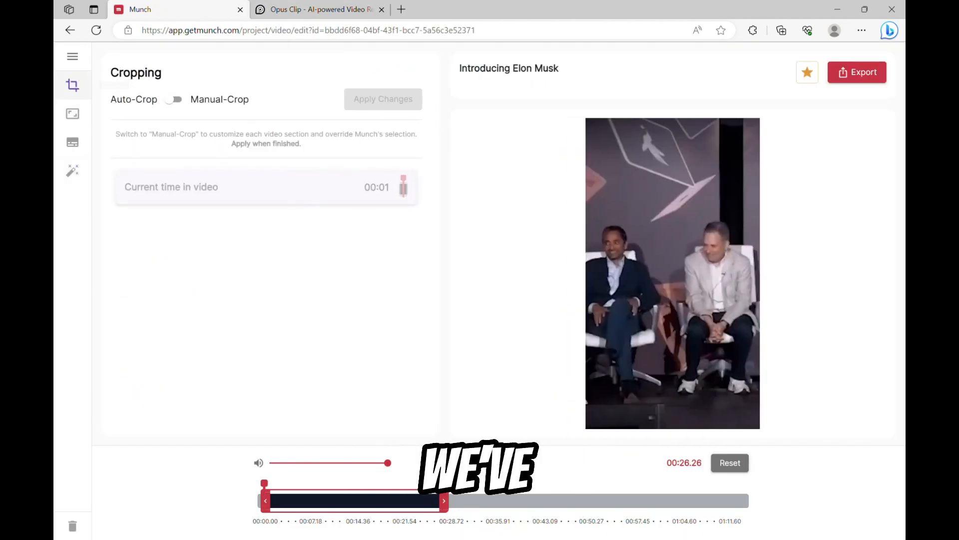
{"action": "left_click", "coordinate": [175, 99]}
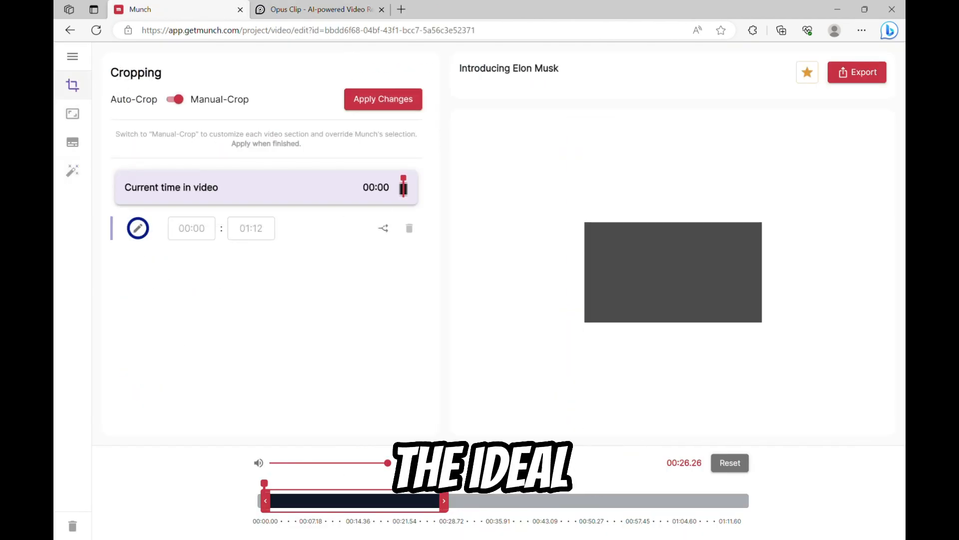